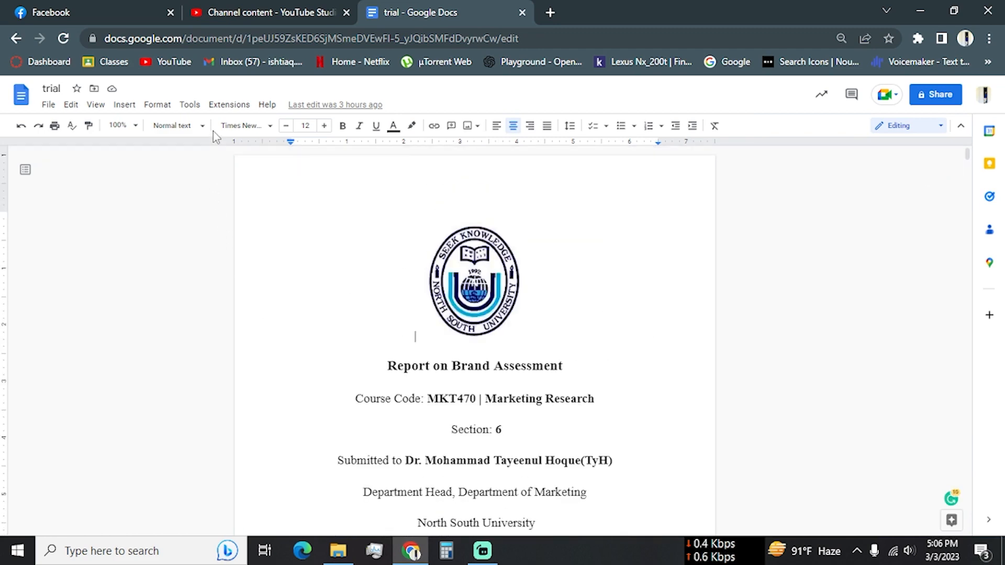
pyautogui.moveTo(228, 104)
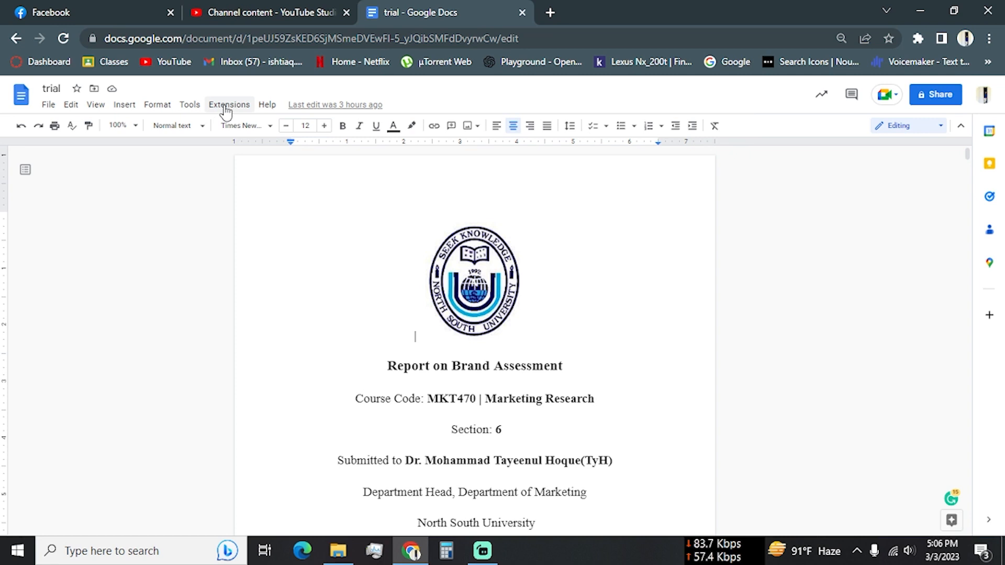
# Show the Extensions menu with the Add-ons, Apps Script and Extensis Fonts entries.
pyautogui.click(229, 105)
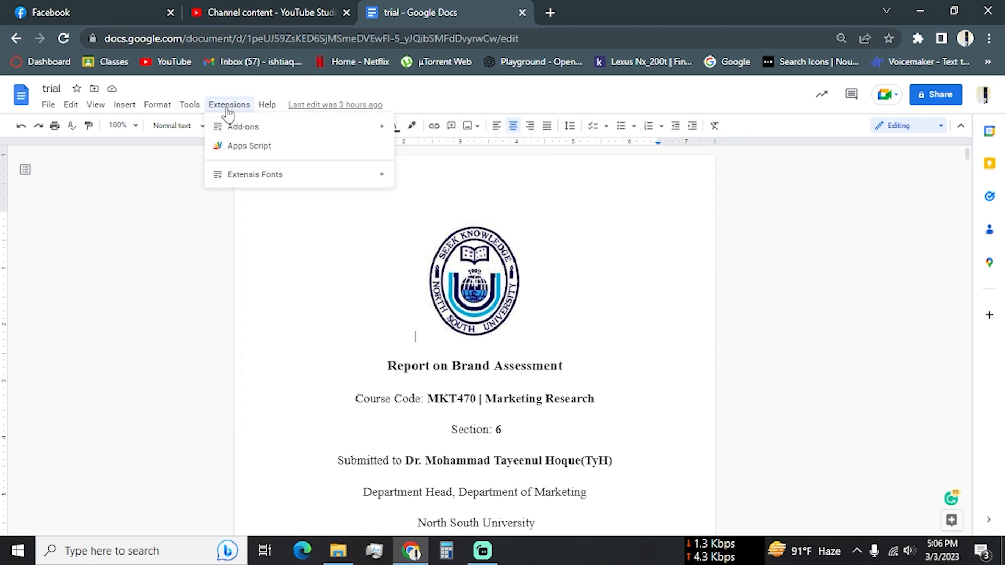
pyautogui.moveTo(243, 121)
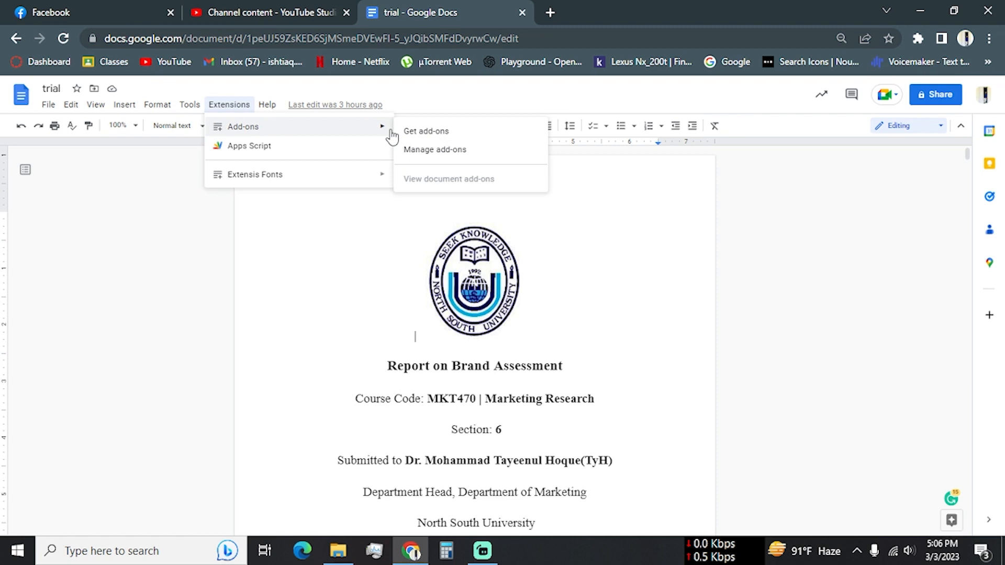
pyautogui.moveTo(417, 136)
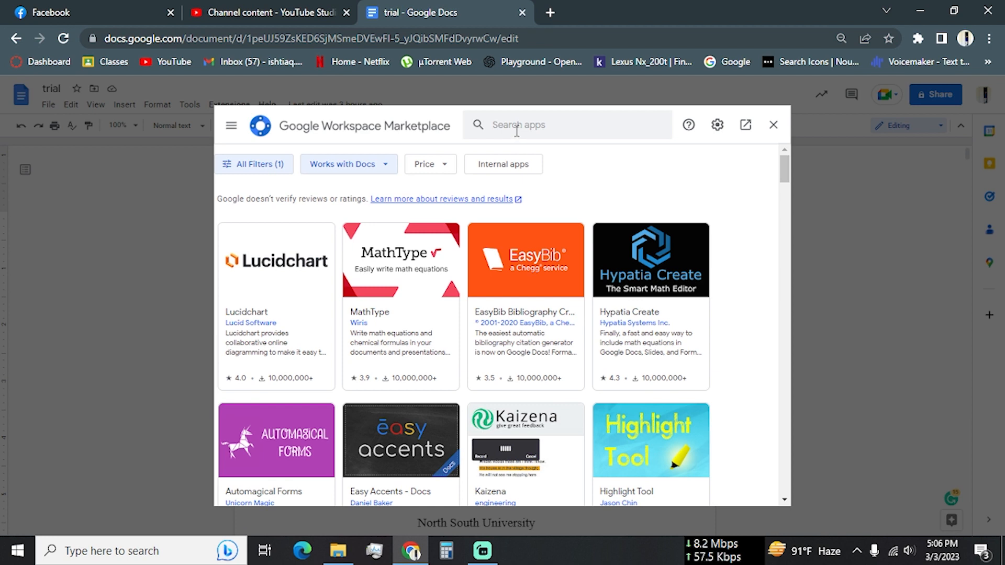
# Search the Marketplace for 'ext', view the installed Extensis Fonts listing, then close the Marketplace.
pyautogui.write('exten')
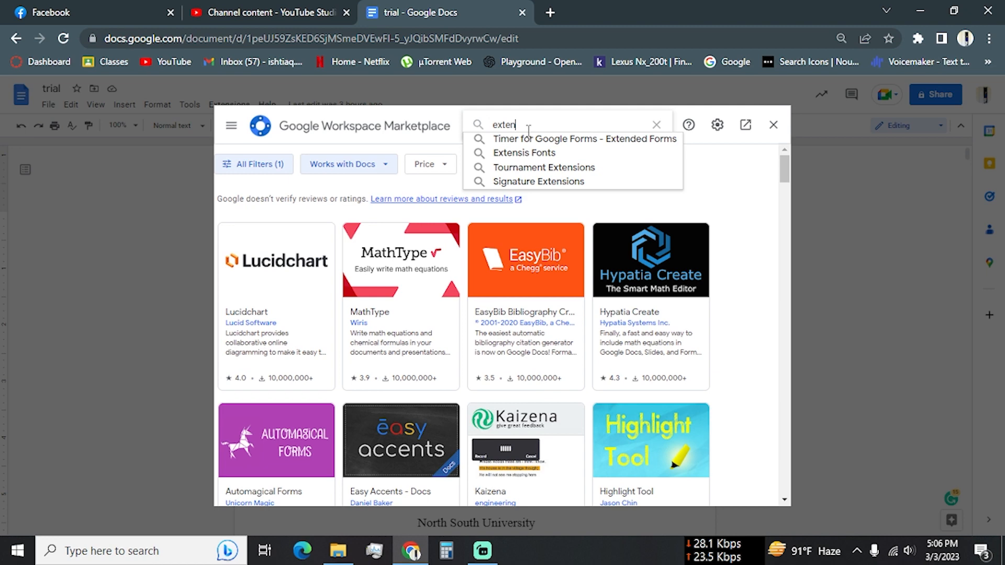
pyautogui.click(523, 152)
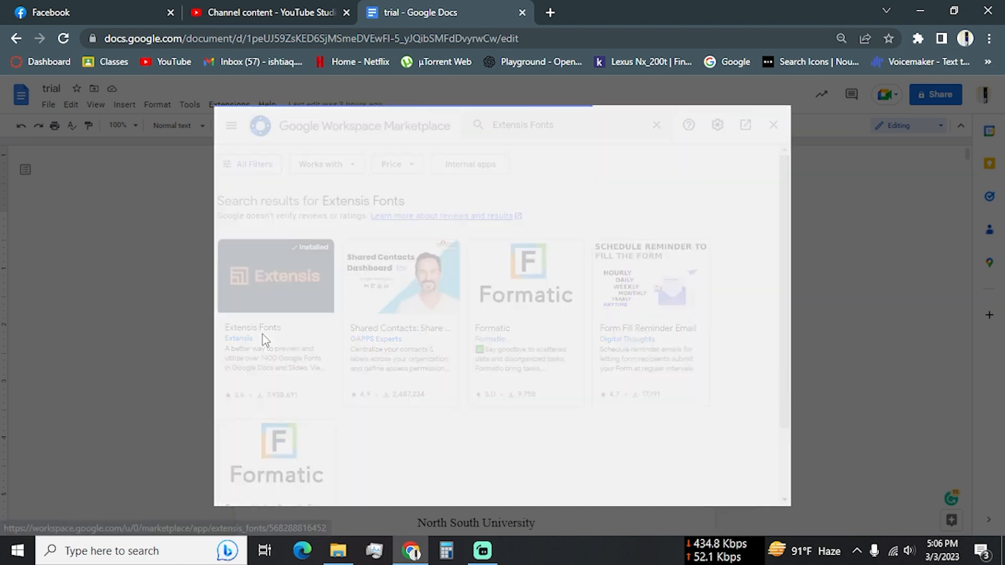
pyautogui.click(276, 276)
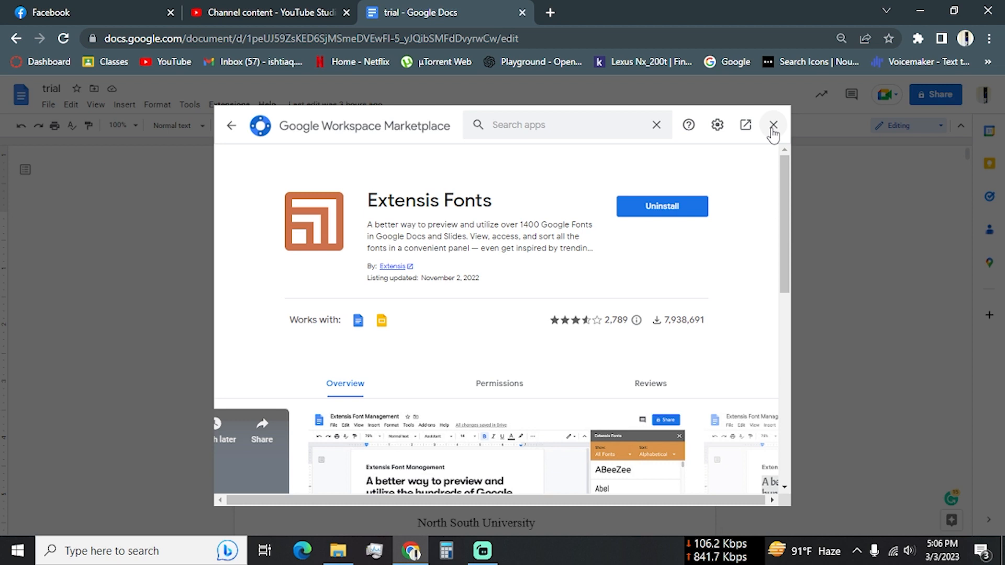
pyautogui.click(773, 125)
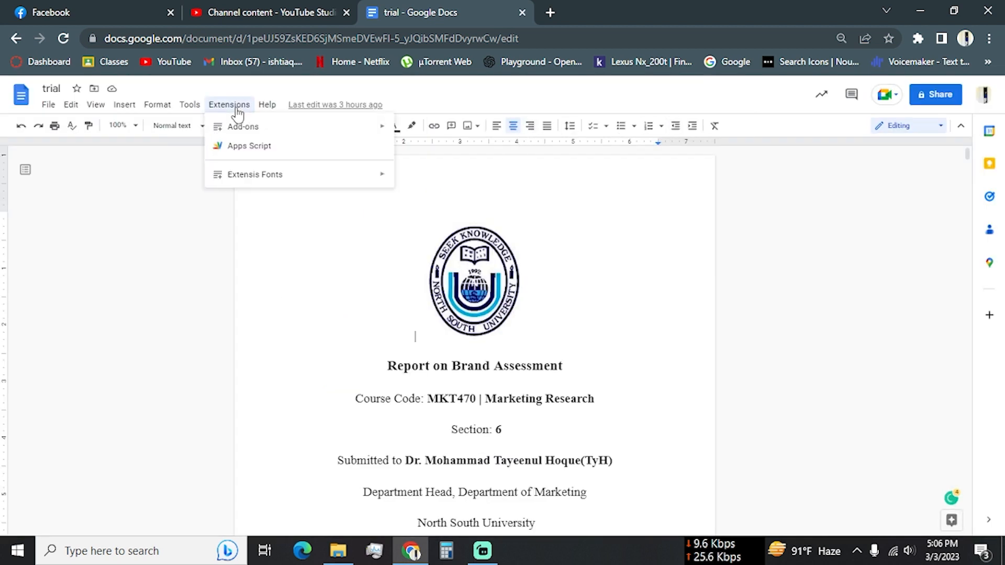
pyautogui.moveTo(255, 175)
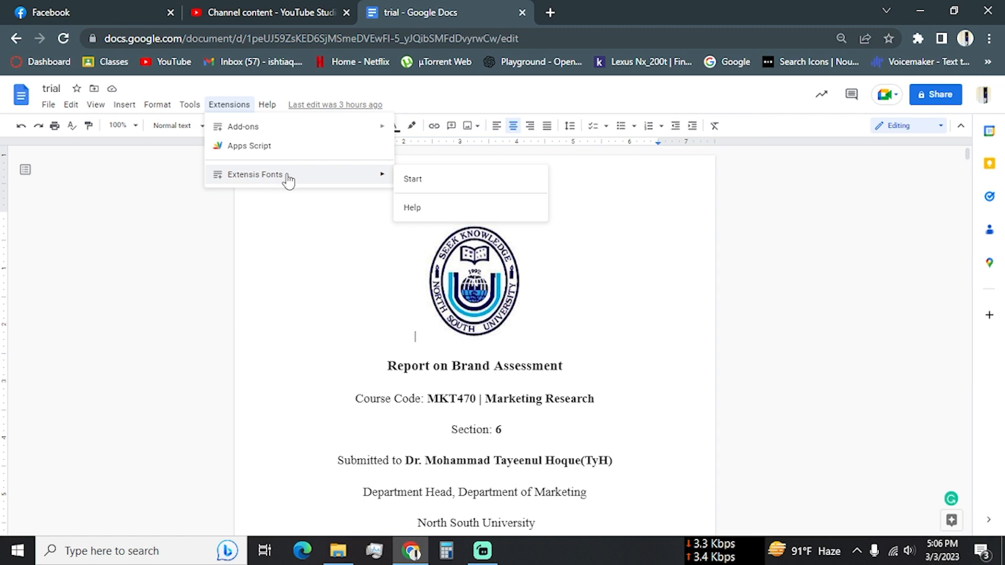
# Start Extensis Fonts and browse down its alphabetical font list in the sidebar.
pyautogui.click(412, 180)
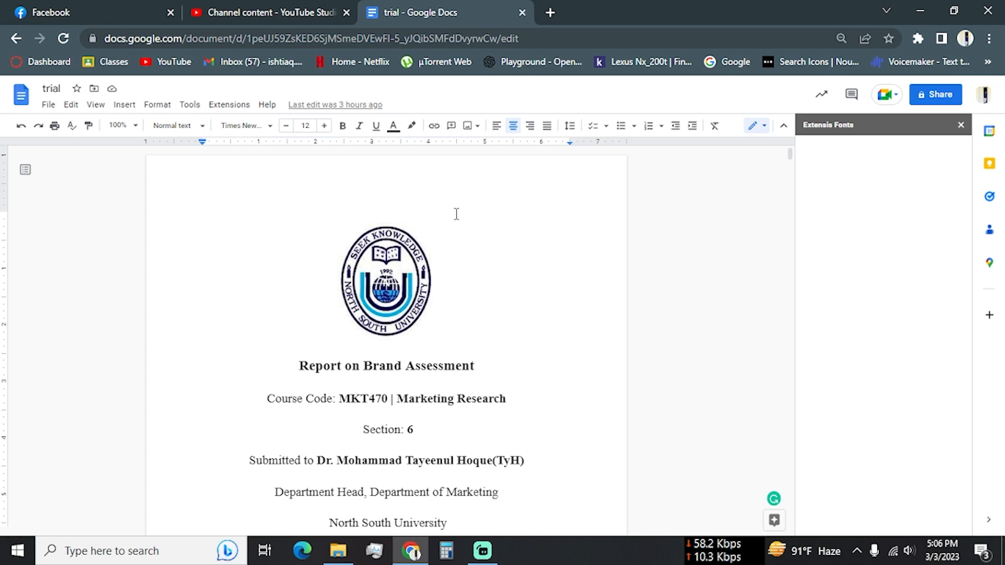
pyautogui.moveTo(850, 185)
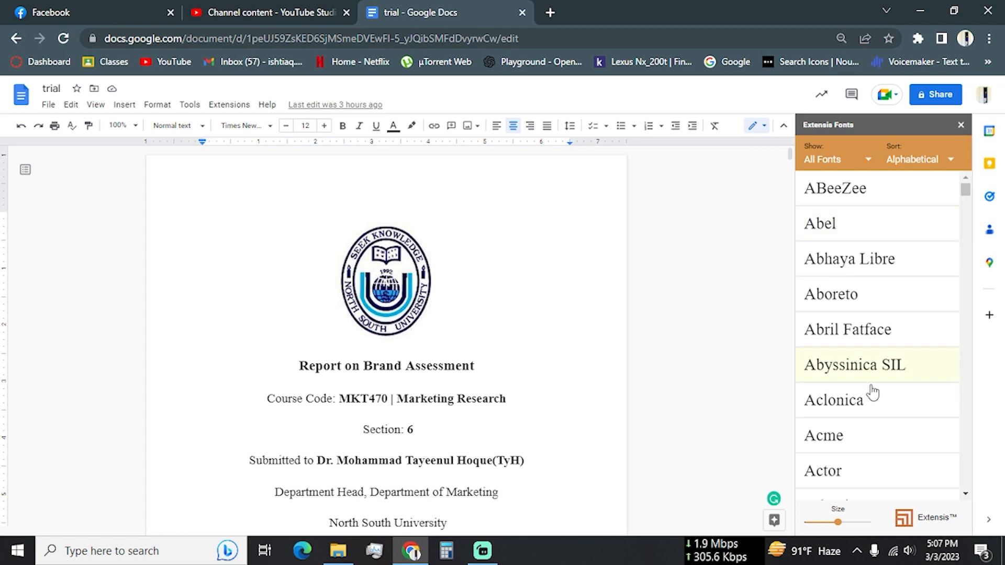
pyautogui.scroll(-3)
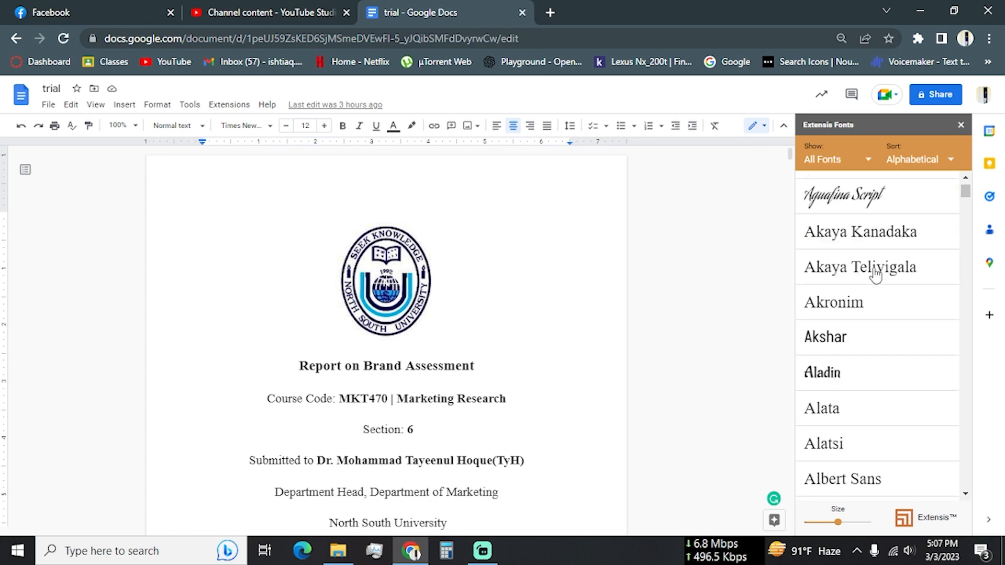
pyautogui.scroll(-3)
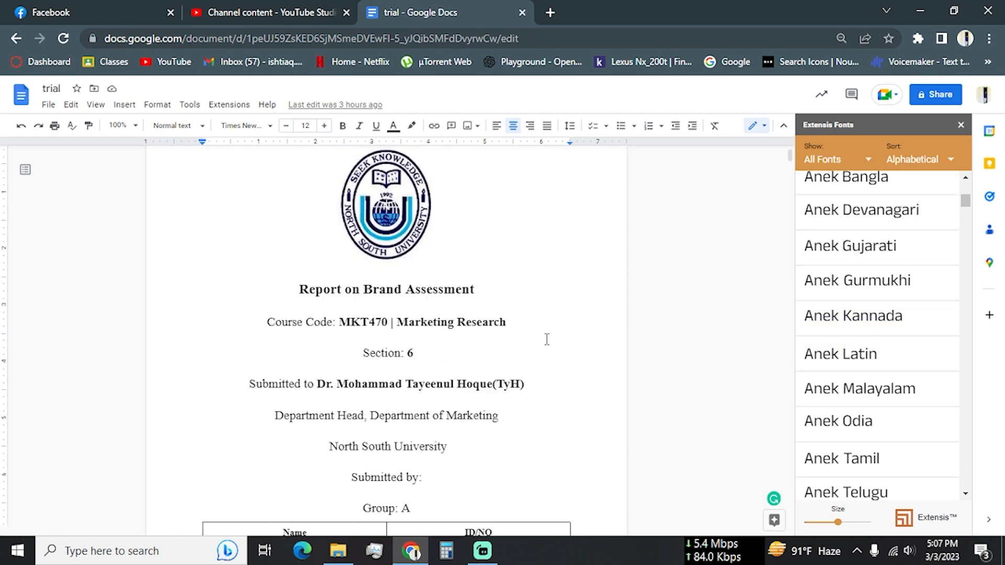
pyautogui.scroll(-3)
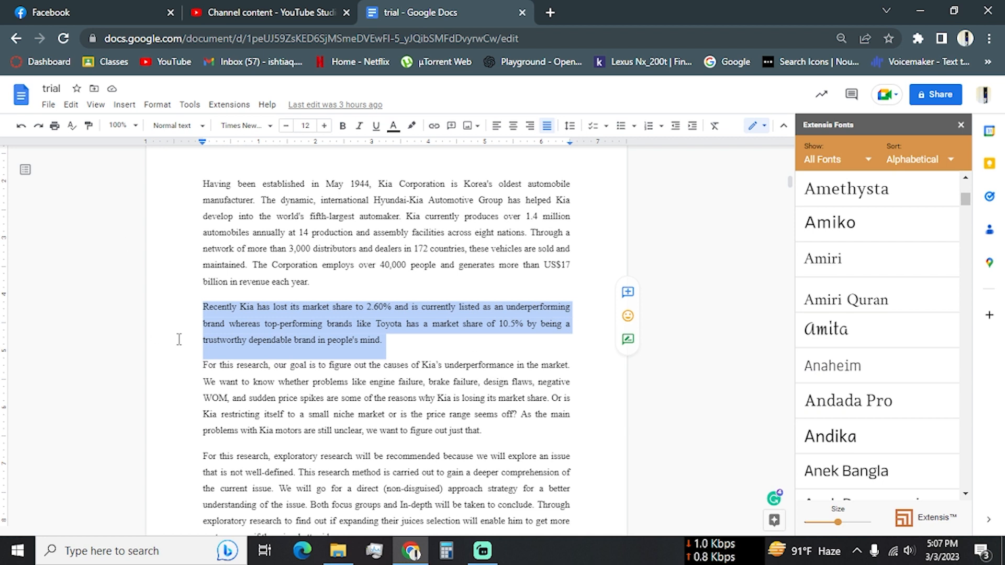
pyautogui.moveTo(840, 300)
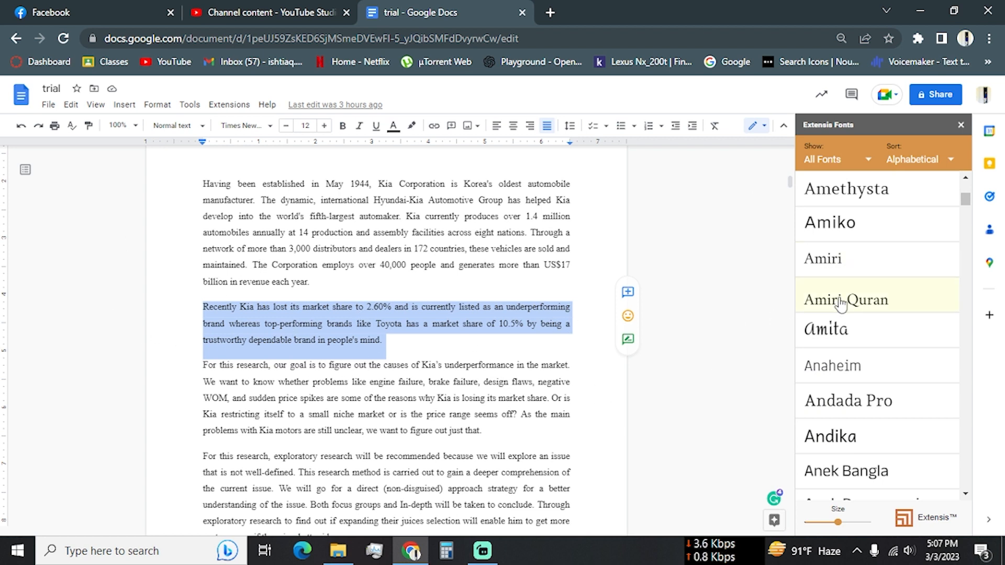
pyautogui.moveTo(828, 328)
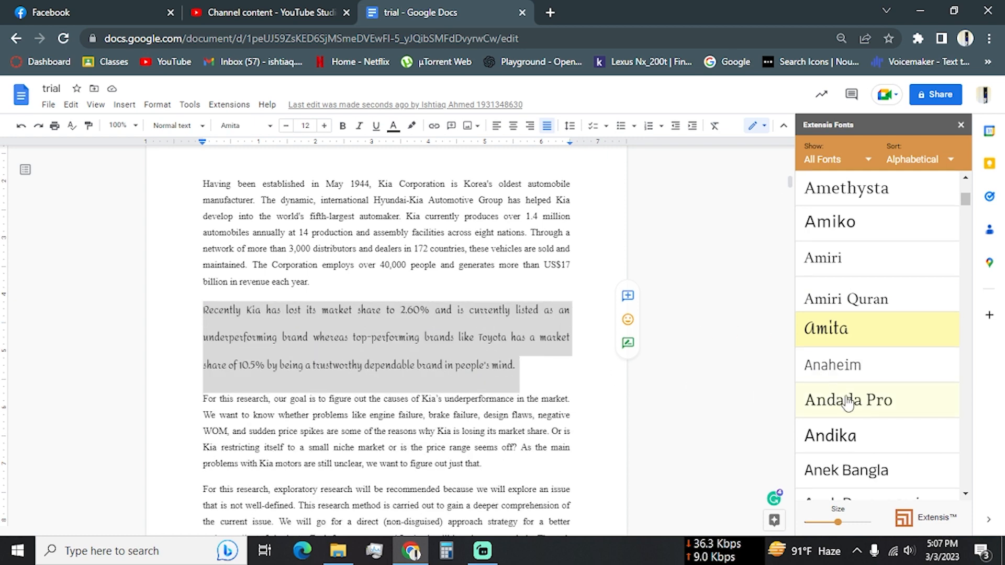
# Try another Extensis font on the selected Kia paragraph, then set it in Arizonia.
pyautogui.scroll(-3)
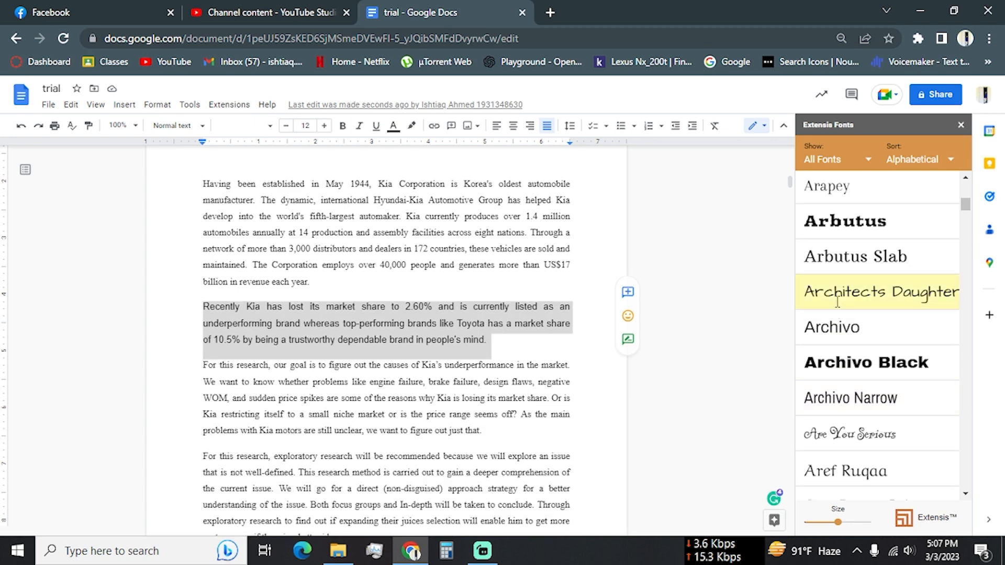
pyautogui.click(878, 291)
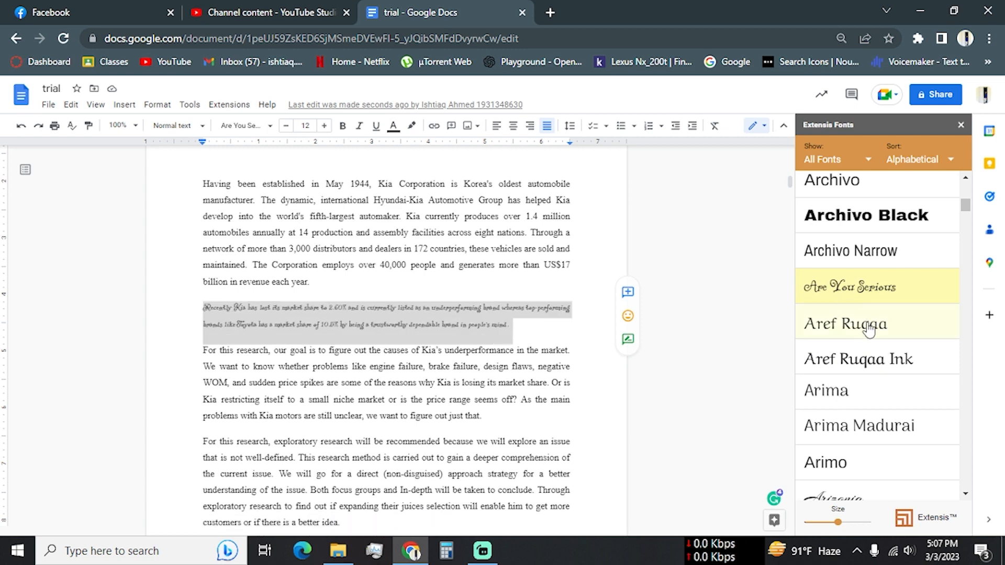
pyautogui.scroll(-3)
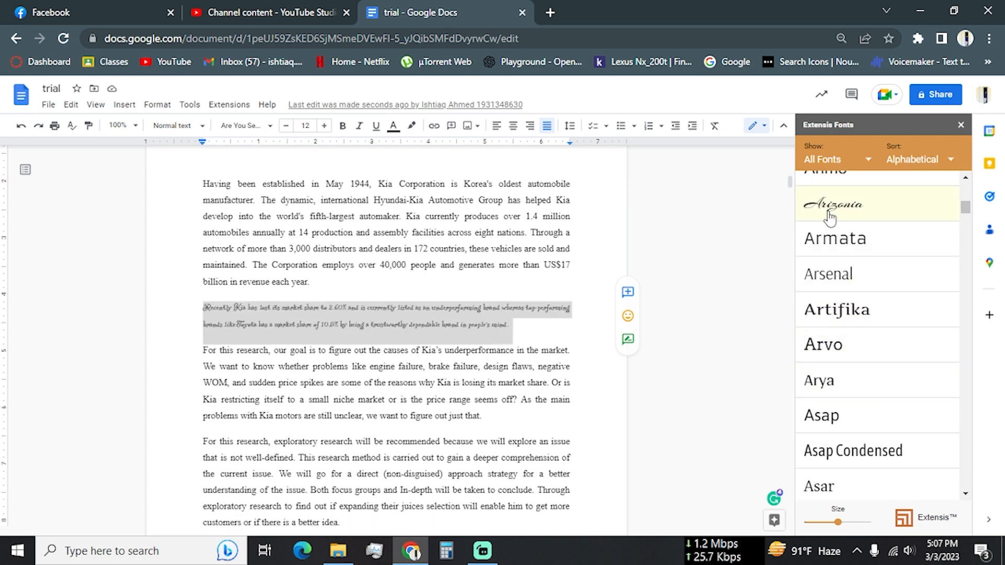
pyautogui.click(834, 203)
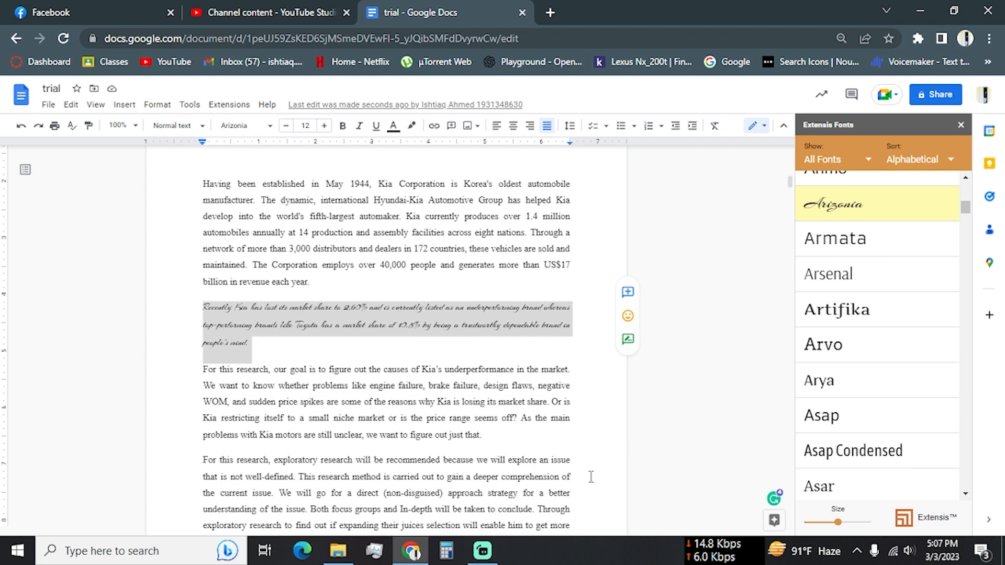
pyautogui.moveTo(561, 503)
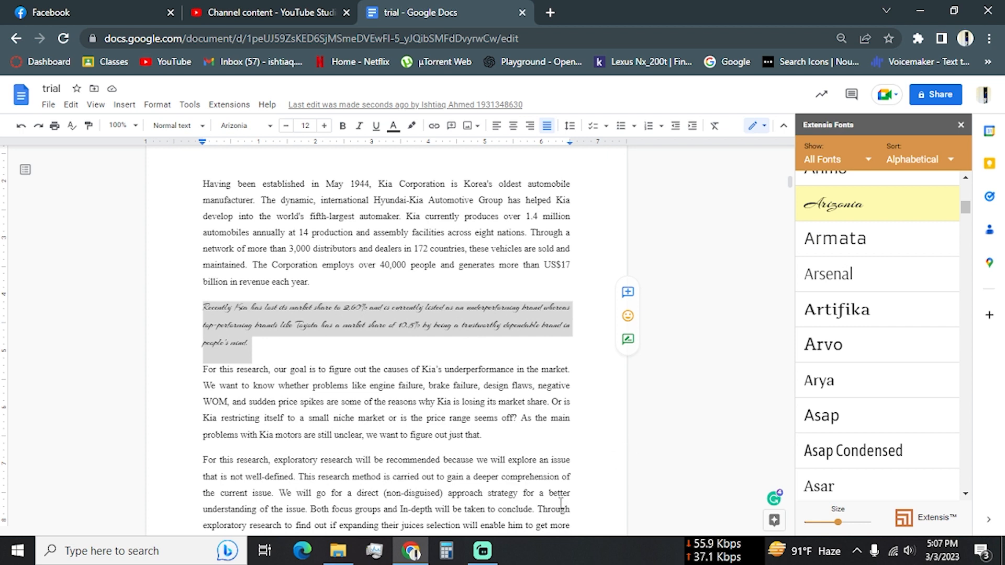